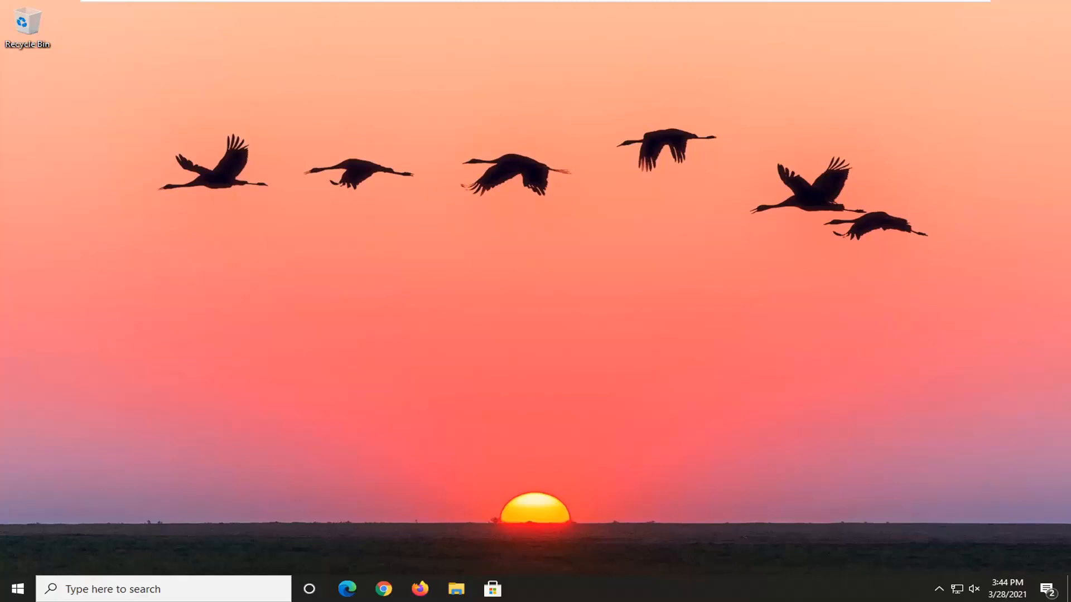
mouse_move(652, 524)
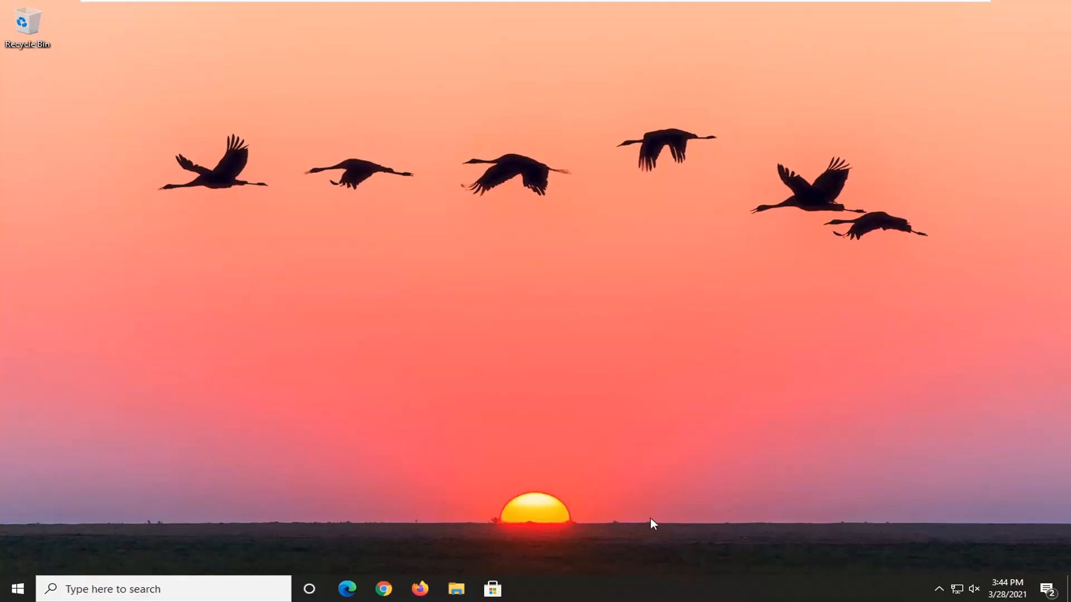
mouse_move(714, 582)
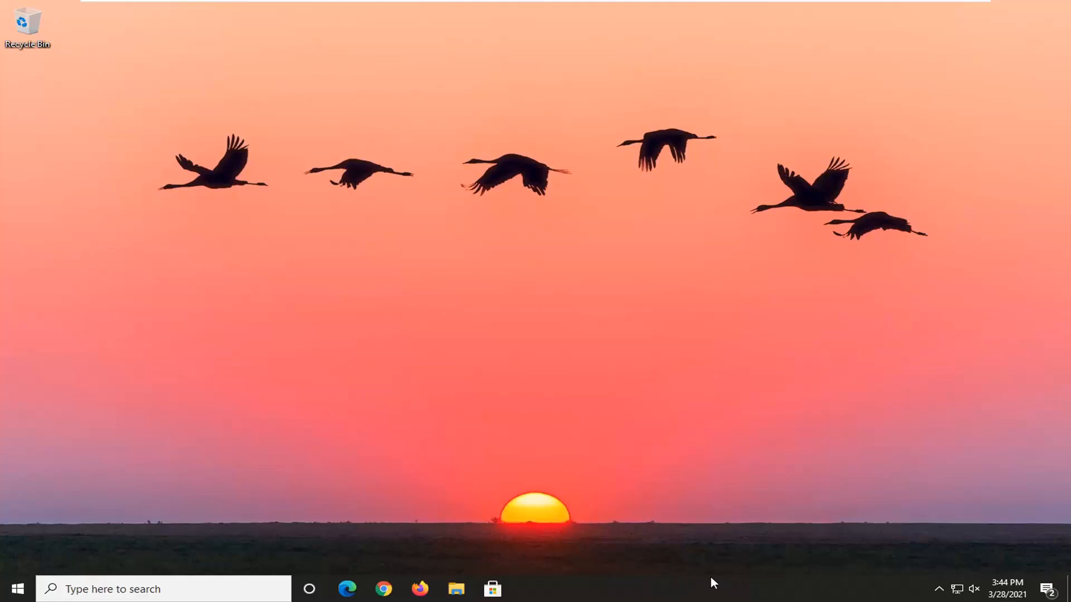
Launch Task Manager from the taskbar menu and show the Users tab
right_click(712, 582)
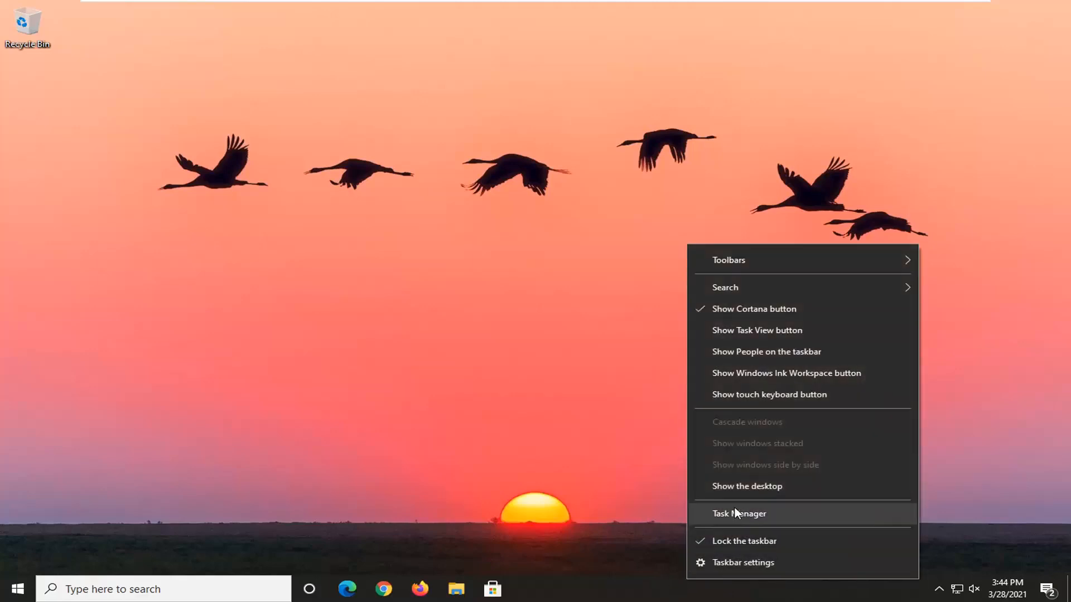
click(740, 514)
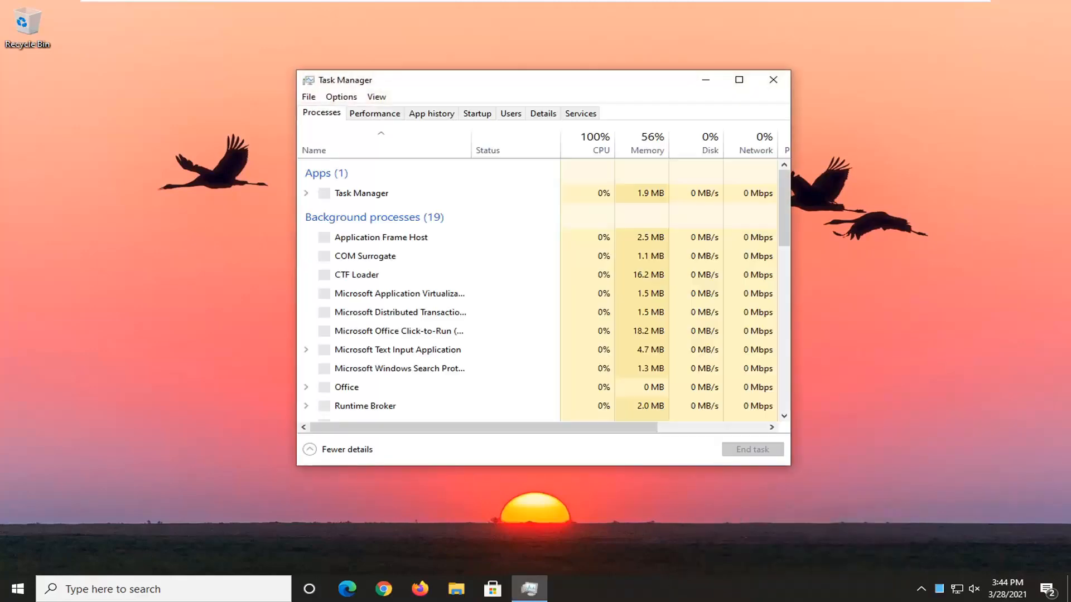
click(510, 113)
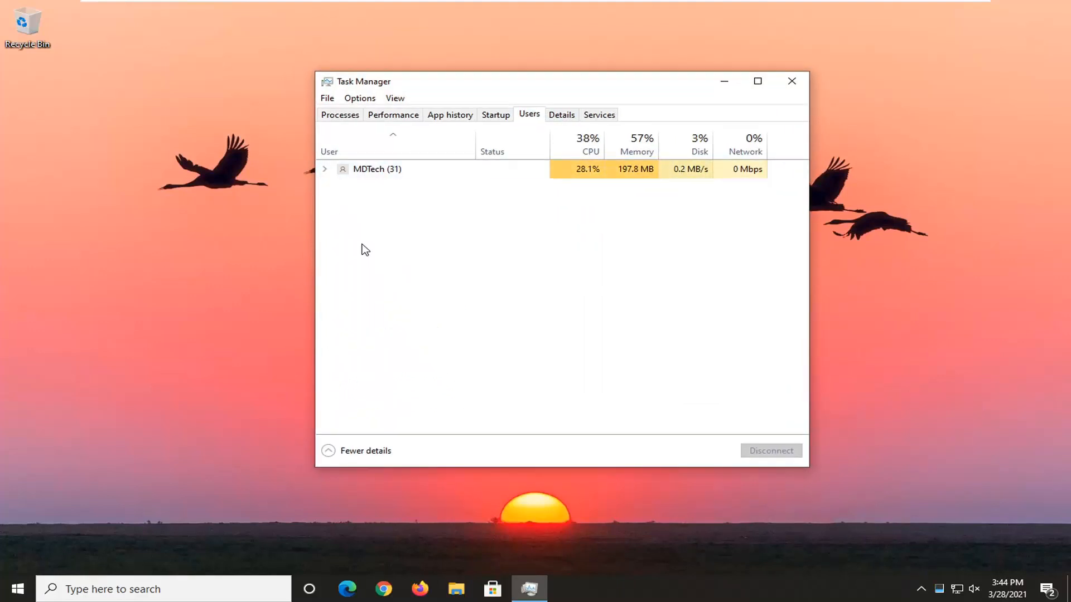
Expand and collapse the signed-in user's process list, then close Task Manager
right_click(377, 169)
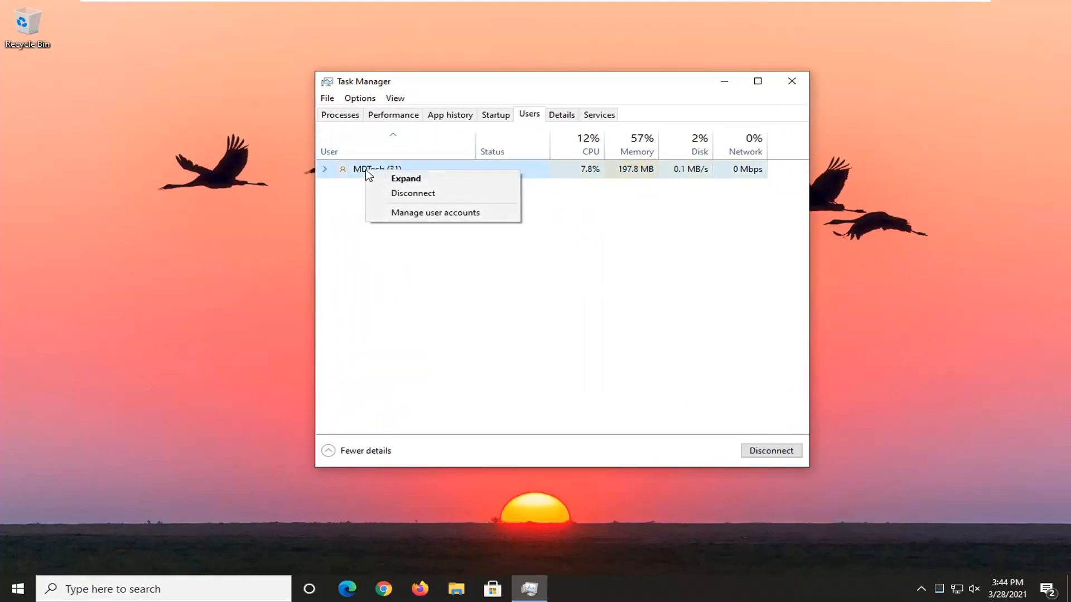
mouse_move(413, 193)
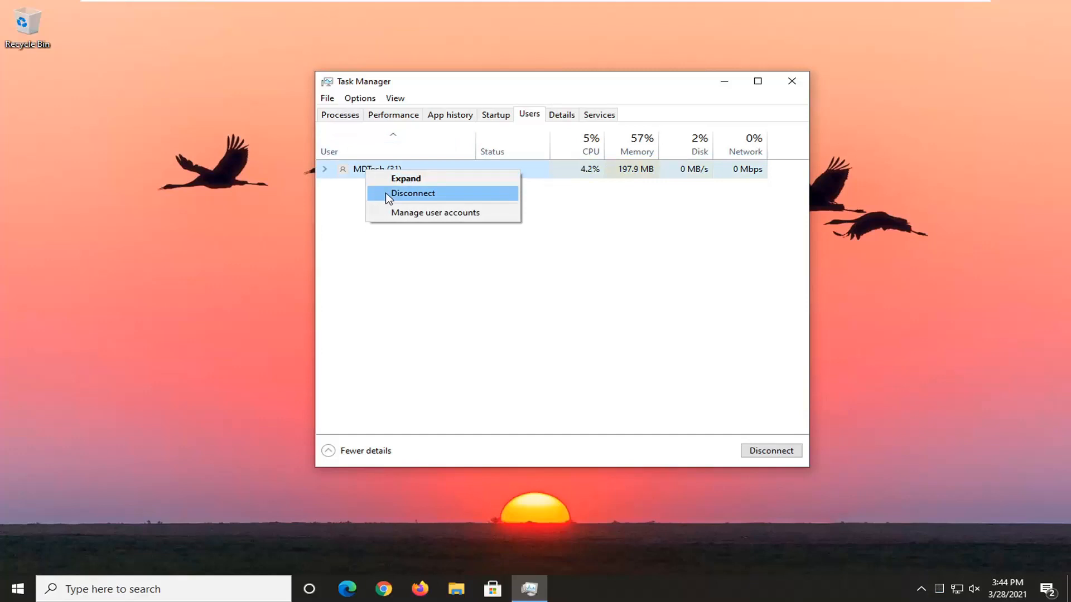
click(405, 178)
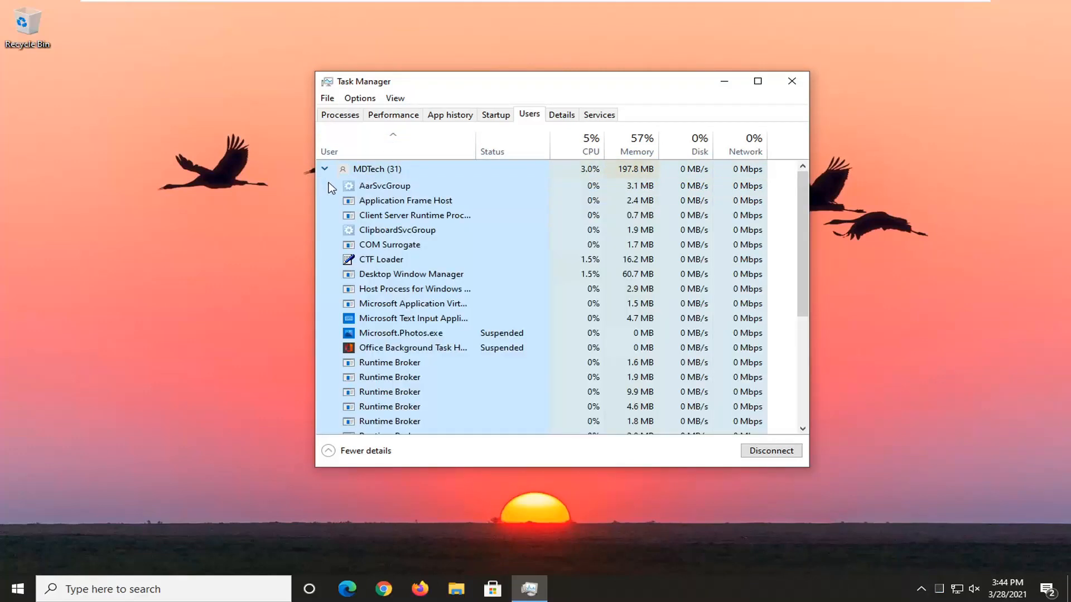
click(325, 169)
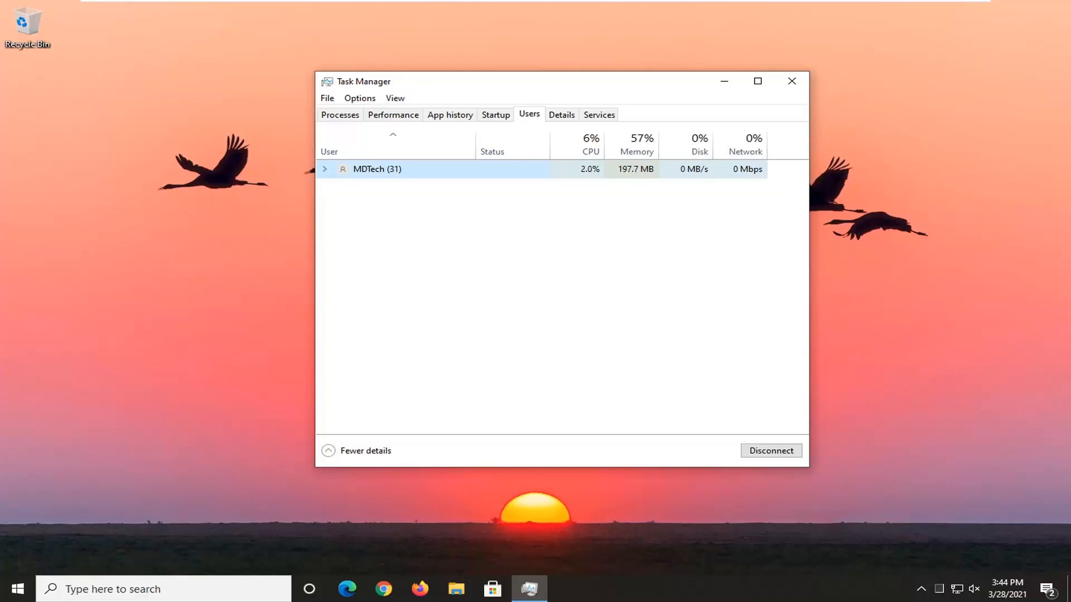
mouse_move(612, 20)
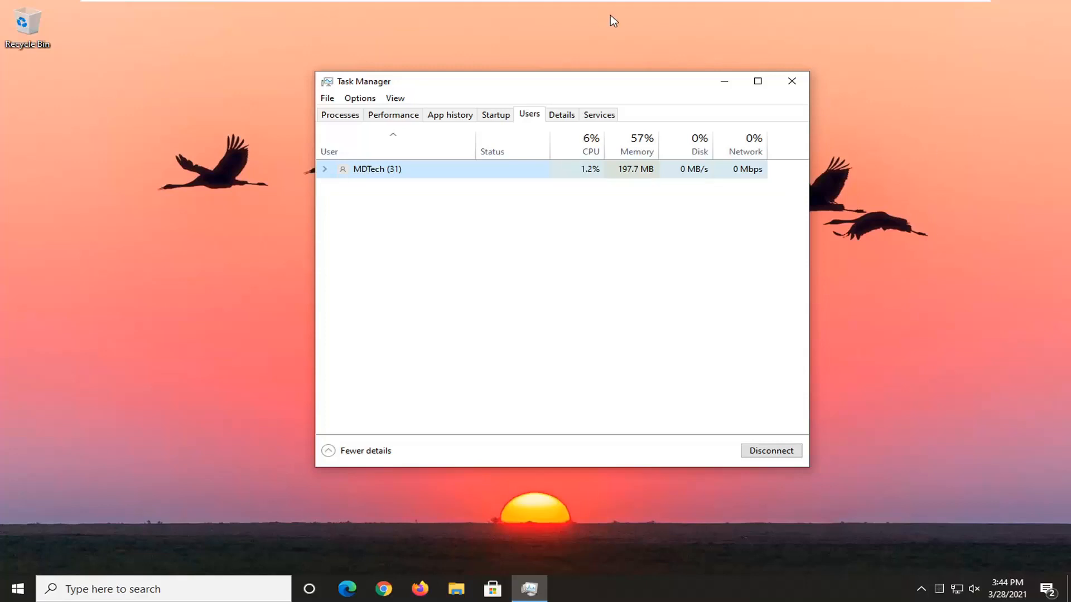
click(791, 82)
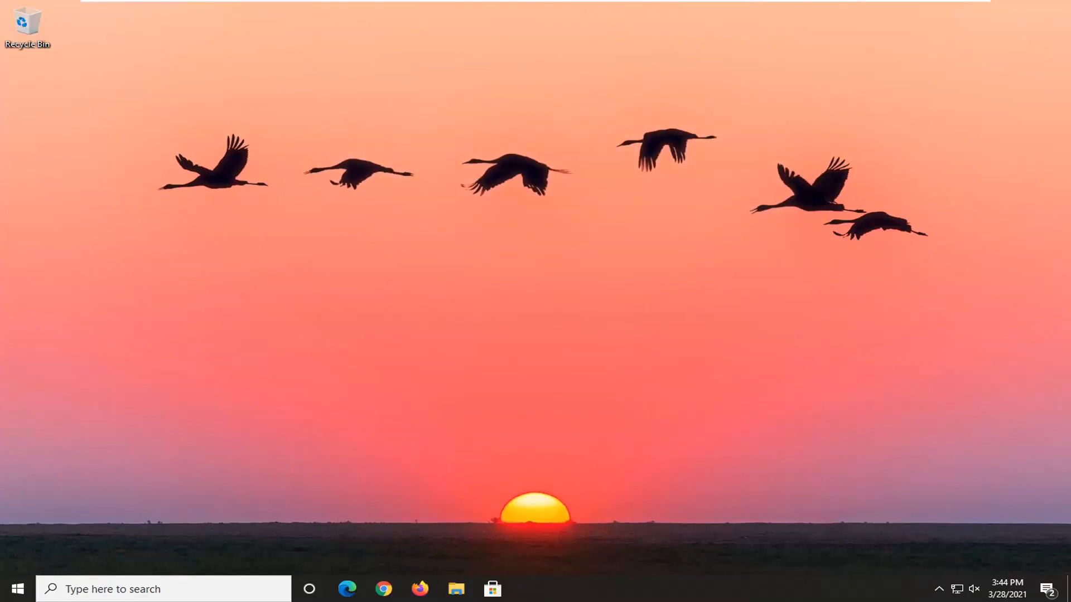